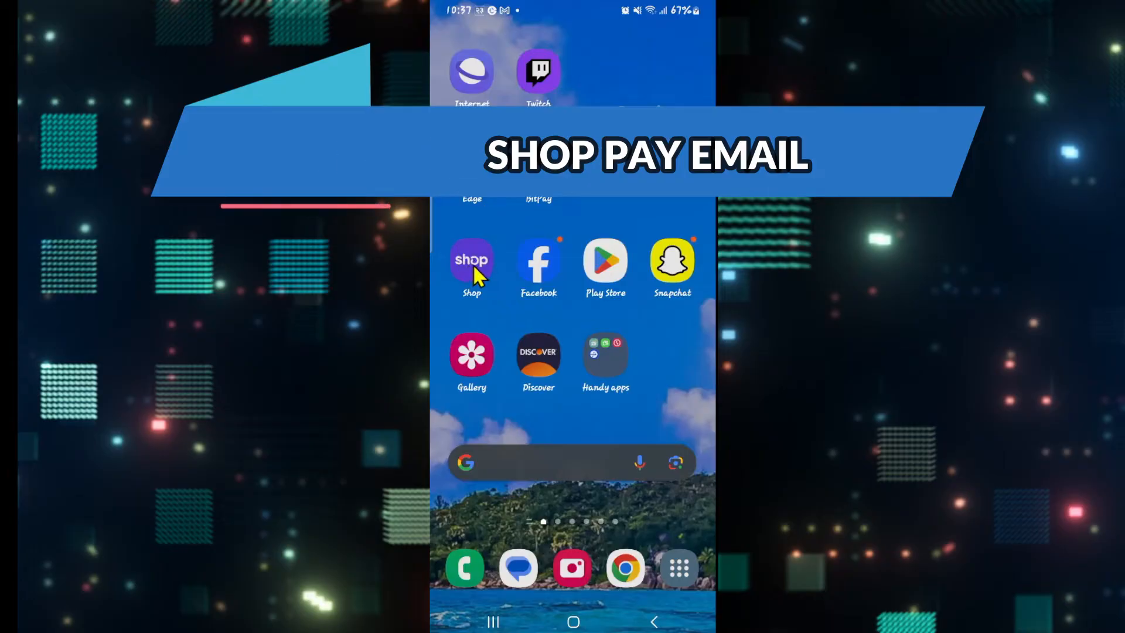
Step: Launch Shop and scroll through the home feed of suggested shops and popular products
click(471, 260)
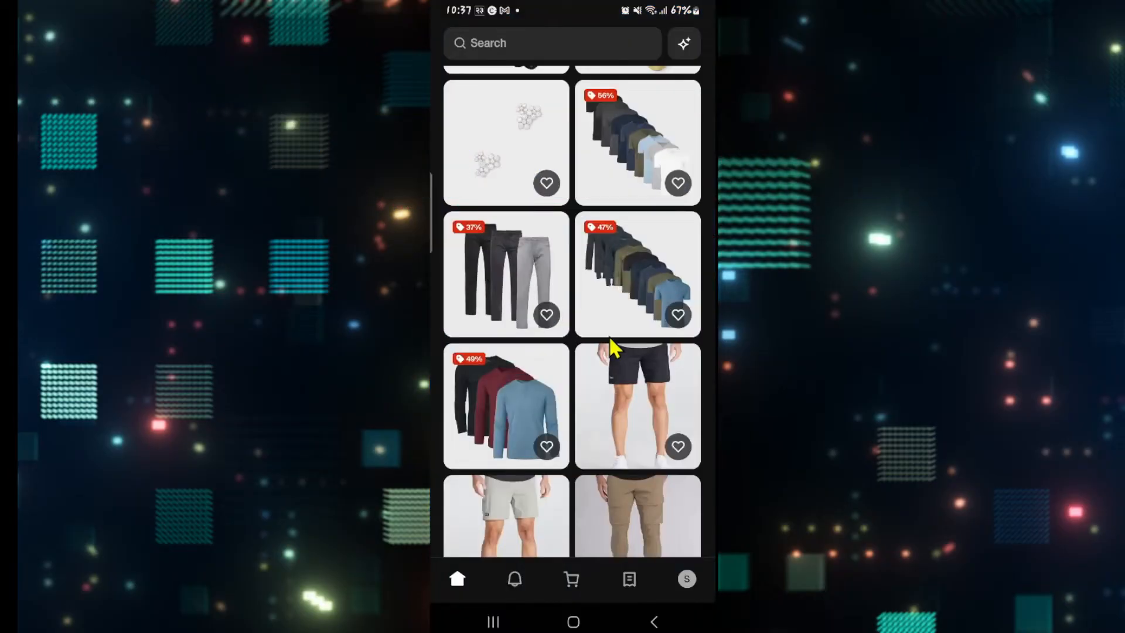
scroll(down, 3)
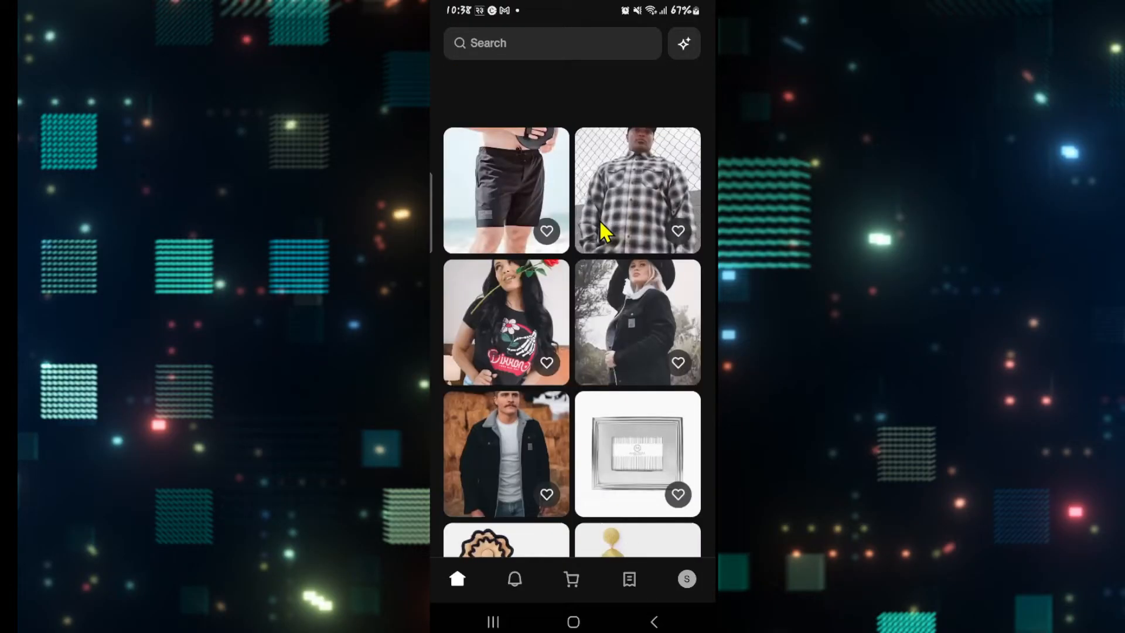
scroll(down, 3)
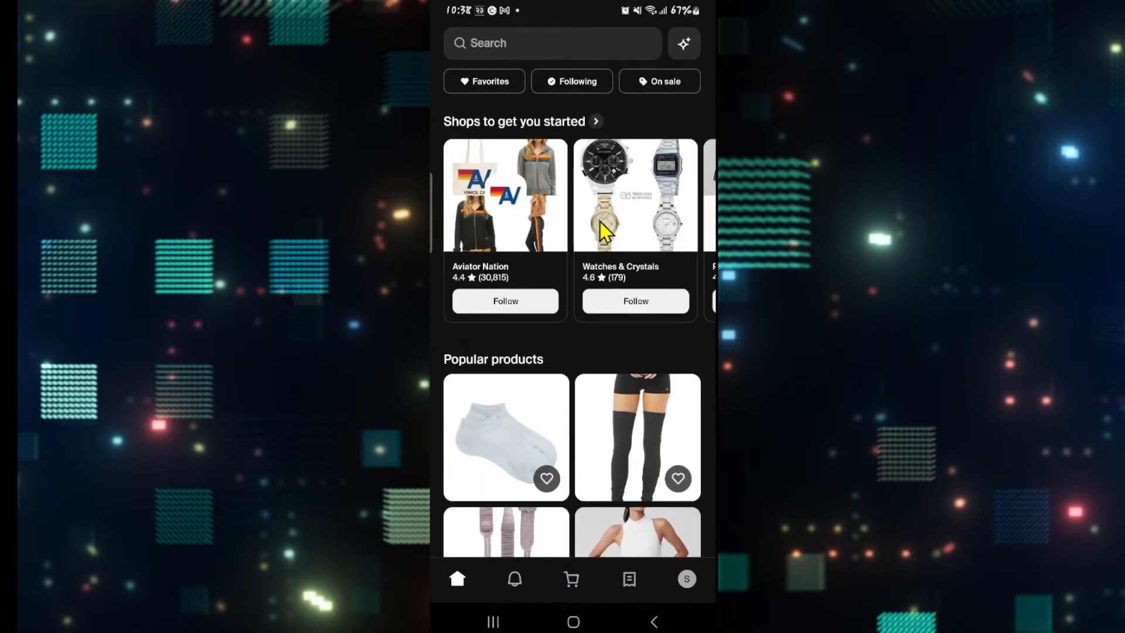
scroll(down, 3)
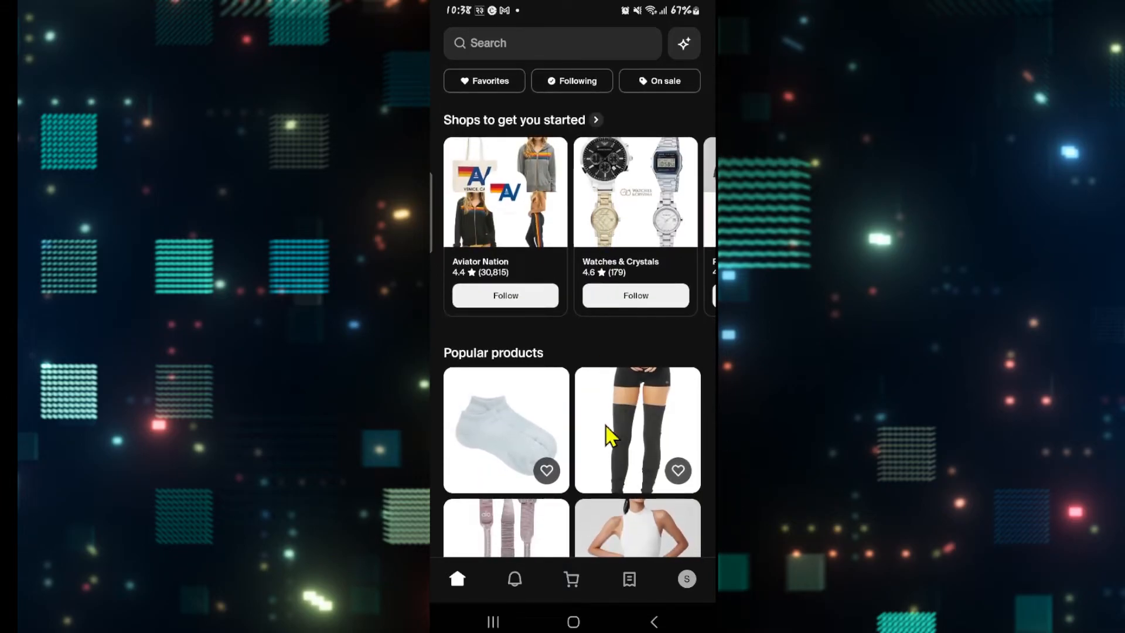
mouse_move(663, 524)
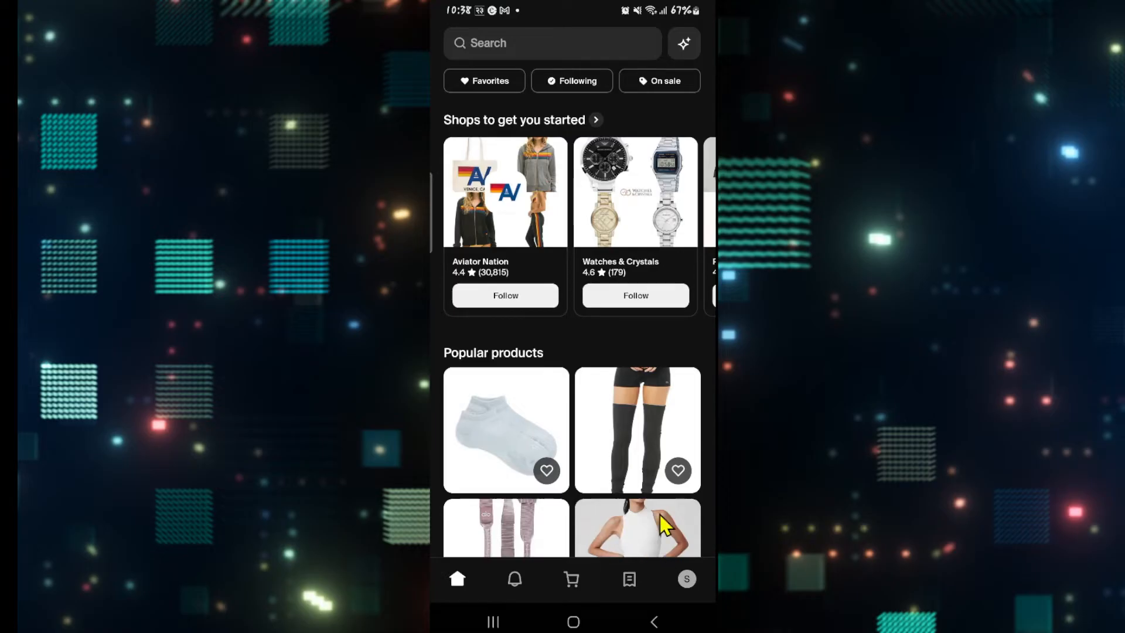
mouse_move(682, 582)
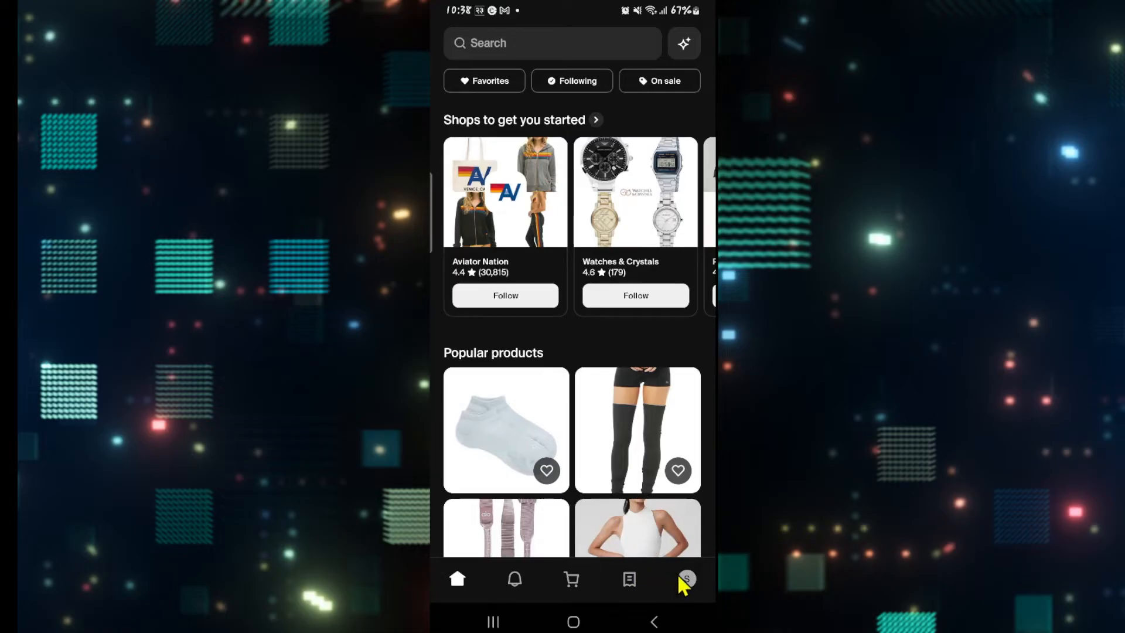
click(685, 578)
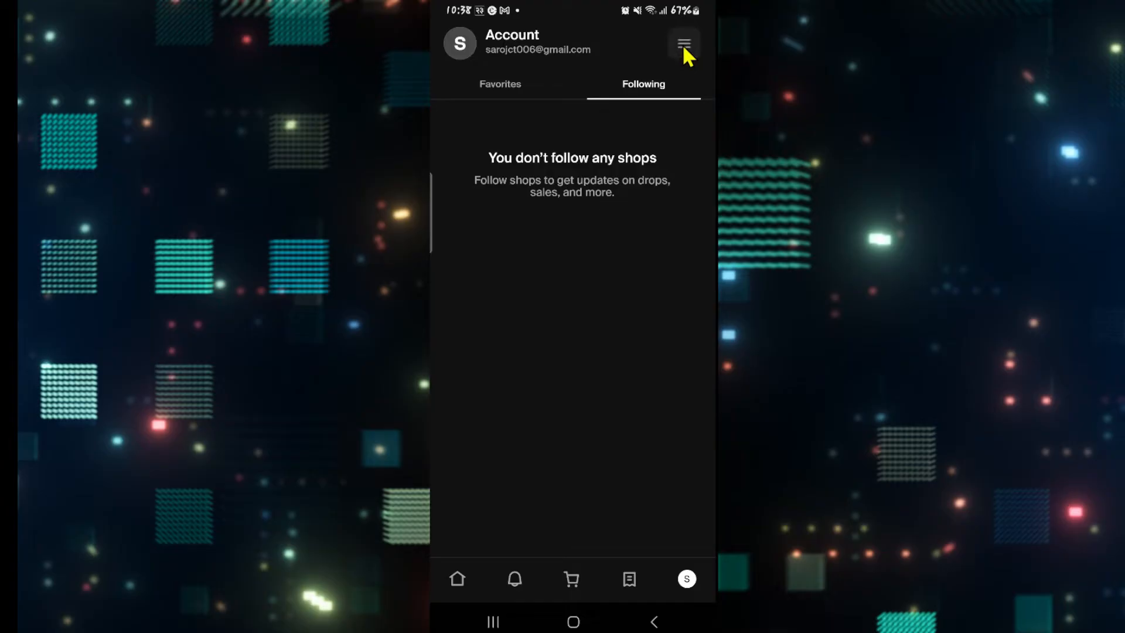
click(682, 43)
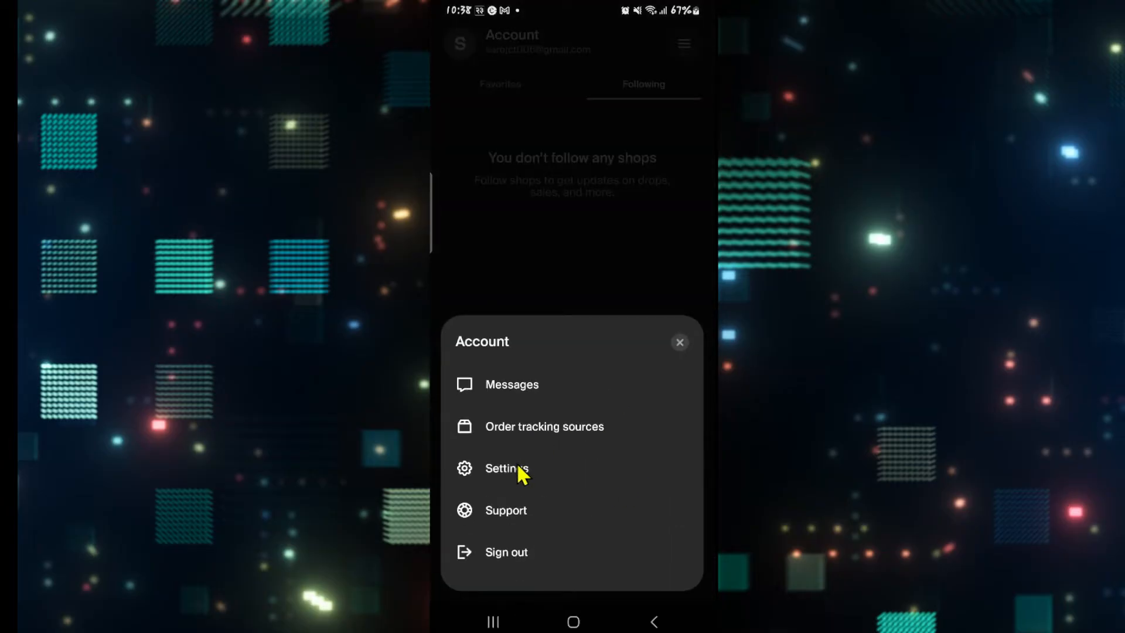
click(505, 467)
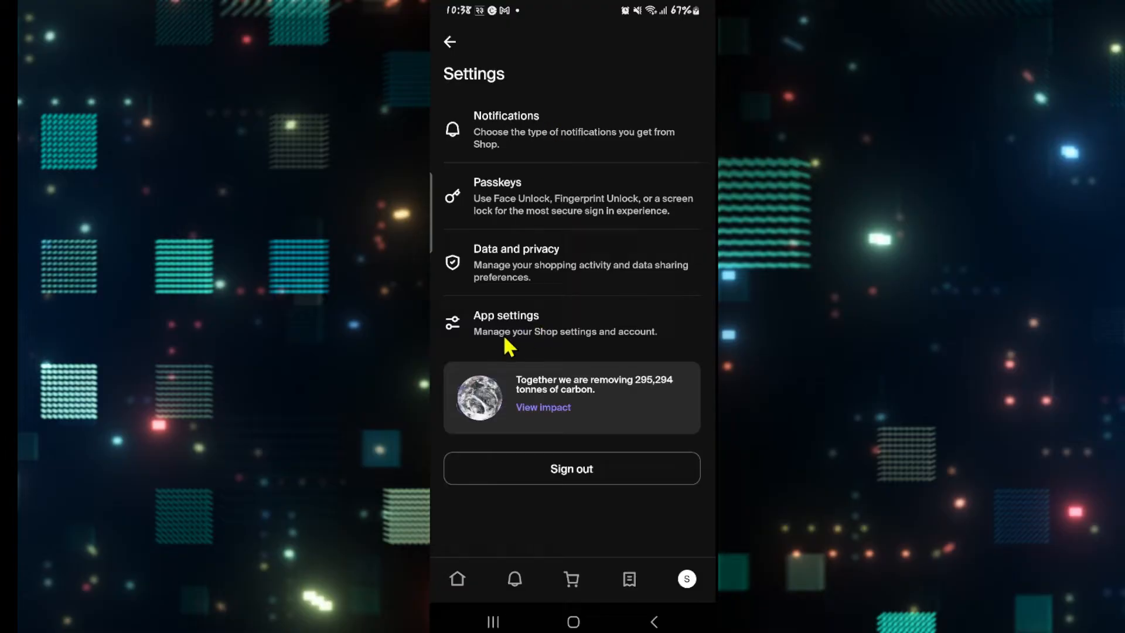
click(505, 323)
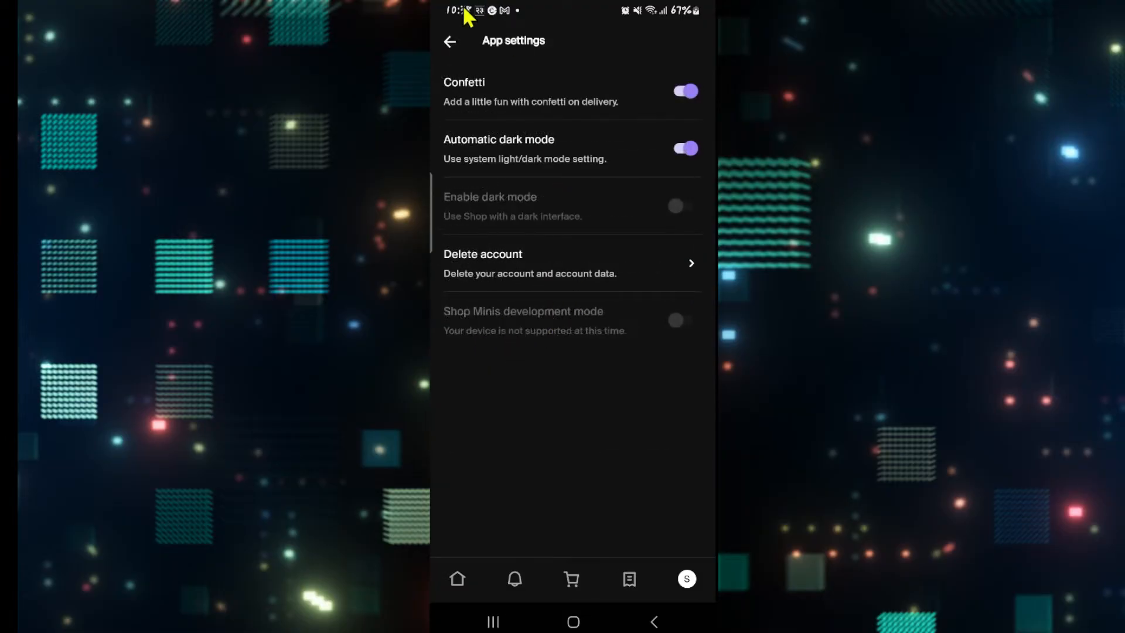
click(450, 41)
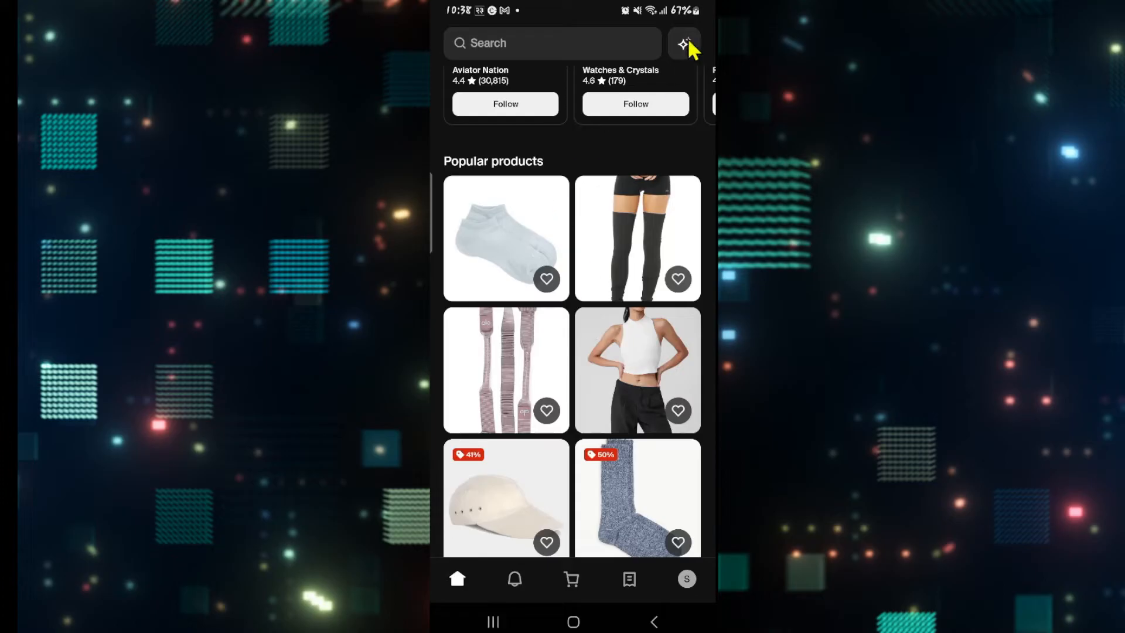
mouse_move(681, 52)
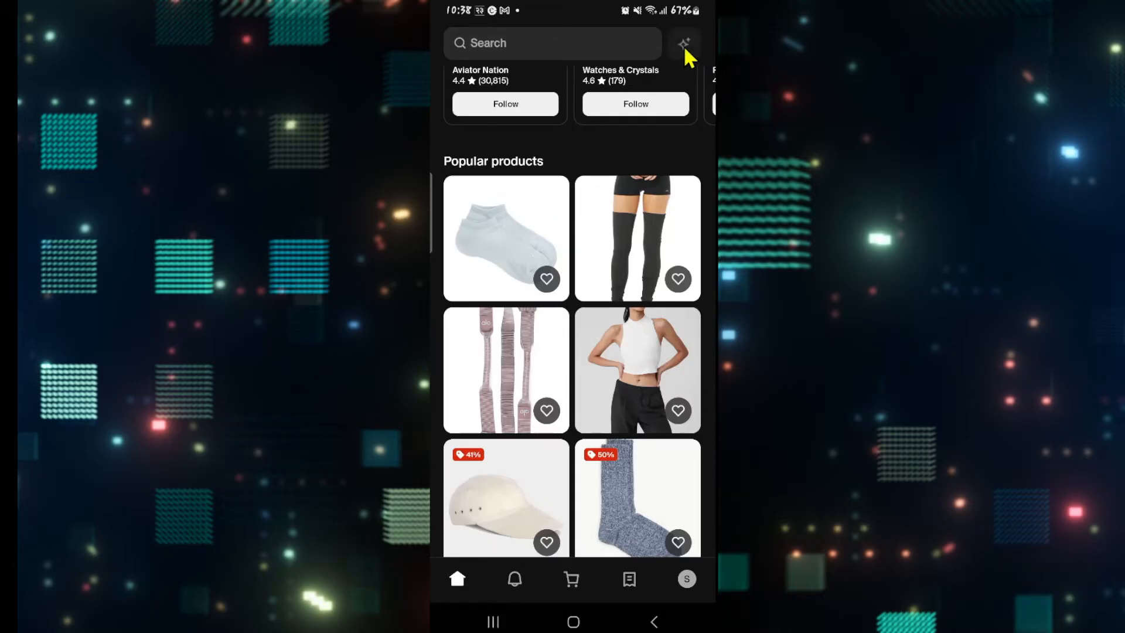
click(683, 43)
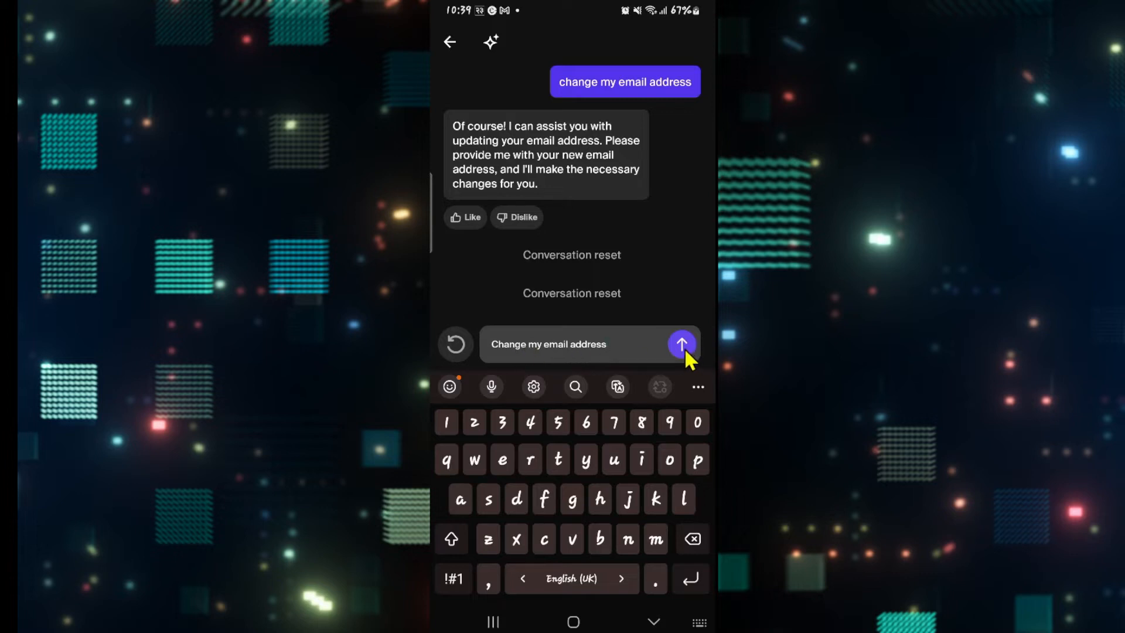
click(681, 344)
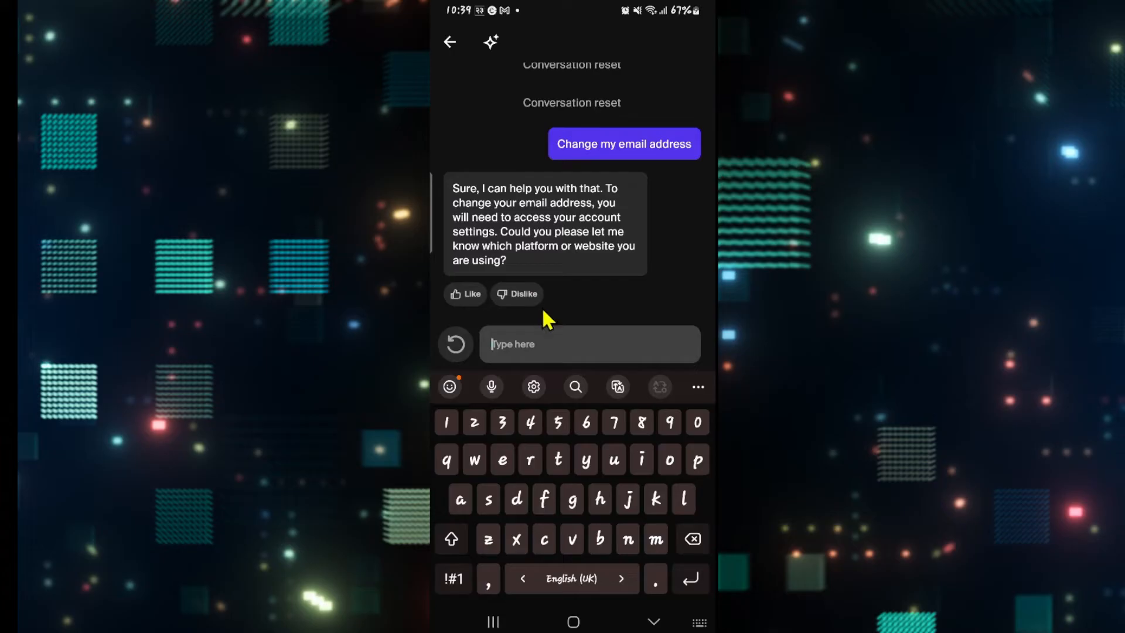
mouse_move(534, 331)
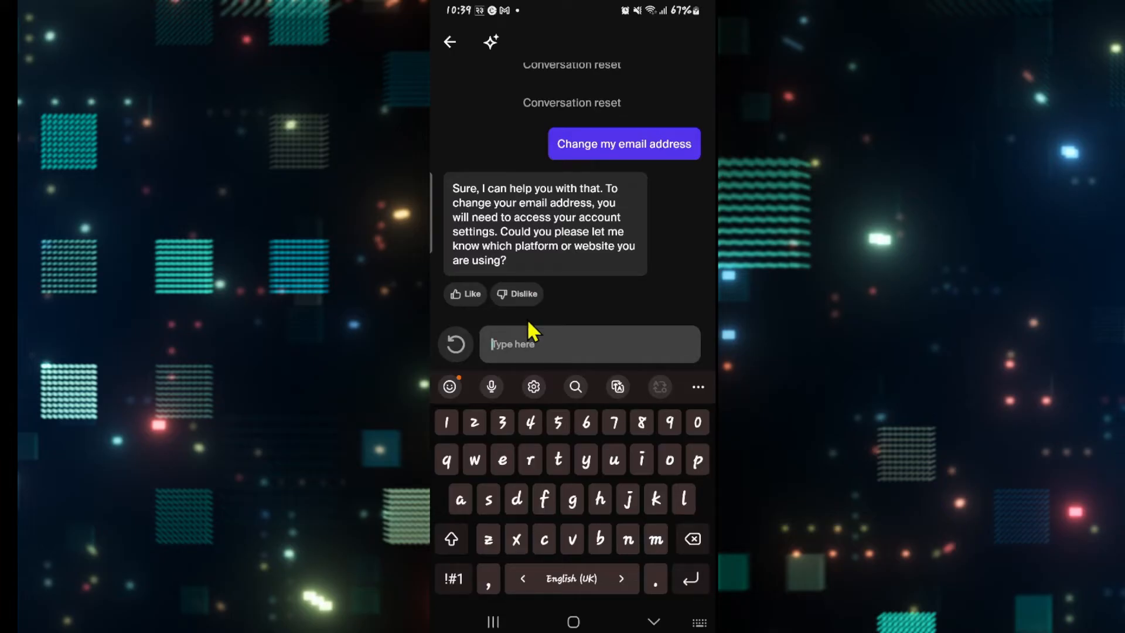
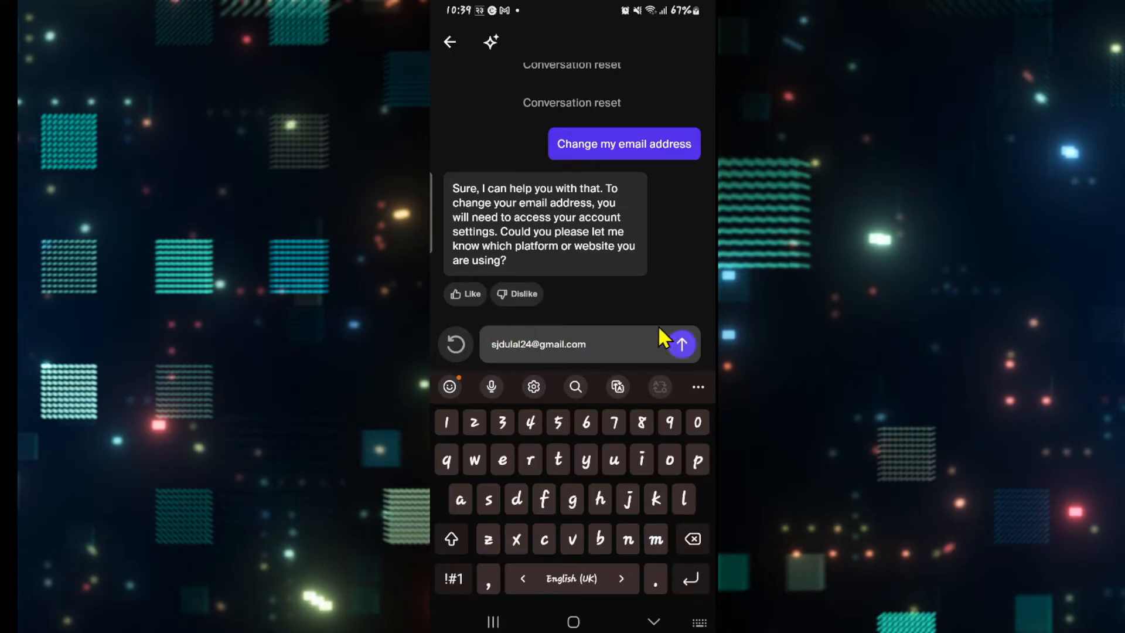
click(680, 344)
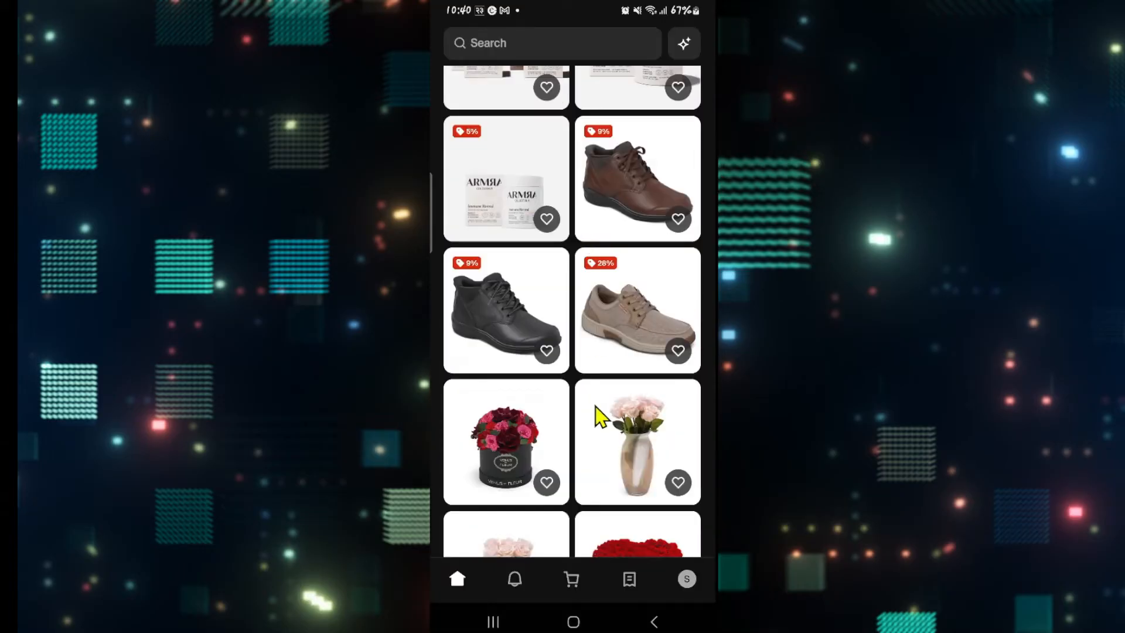
mouse_move(677, 544)
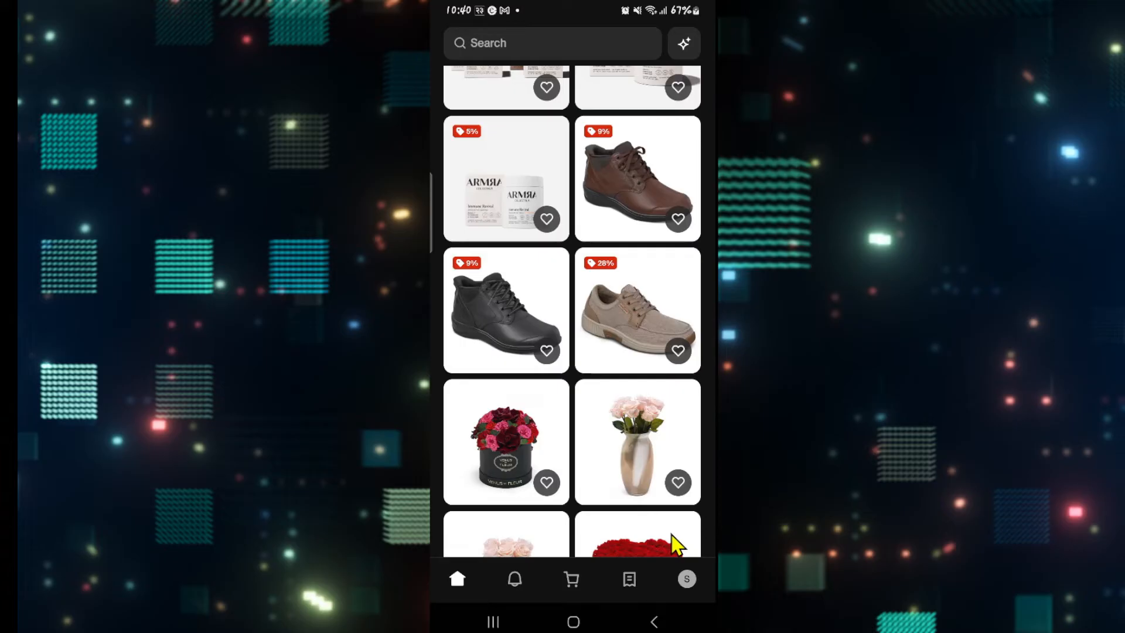
mouse_move(696, 578)
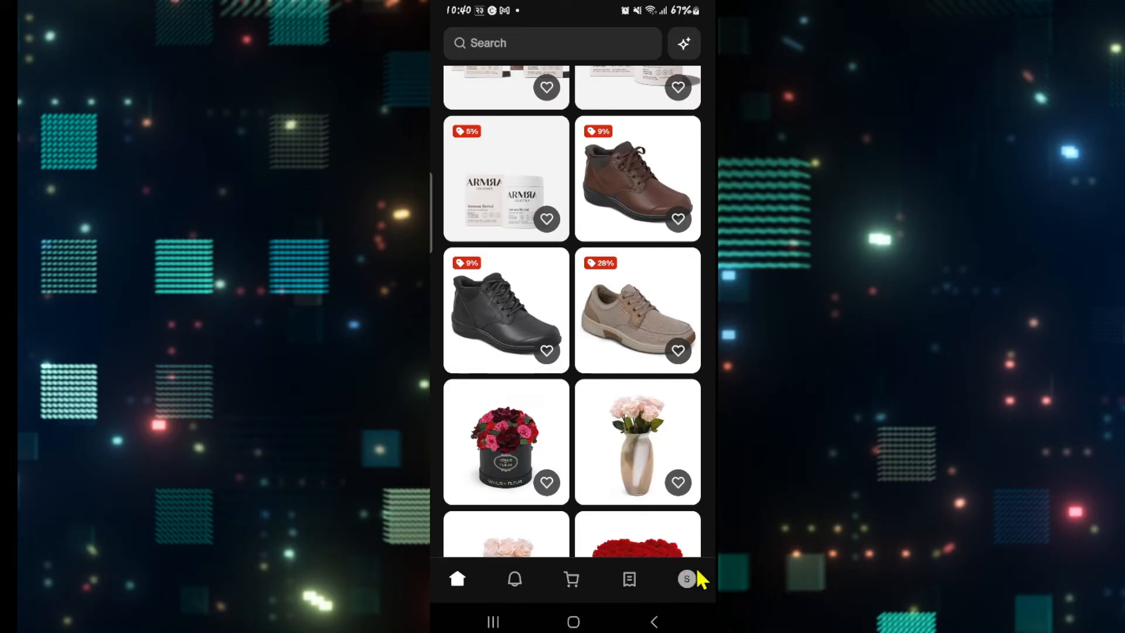
Step: Go from the profile tab's menu through Support into the Help Center
click(686, 579)
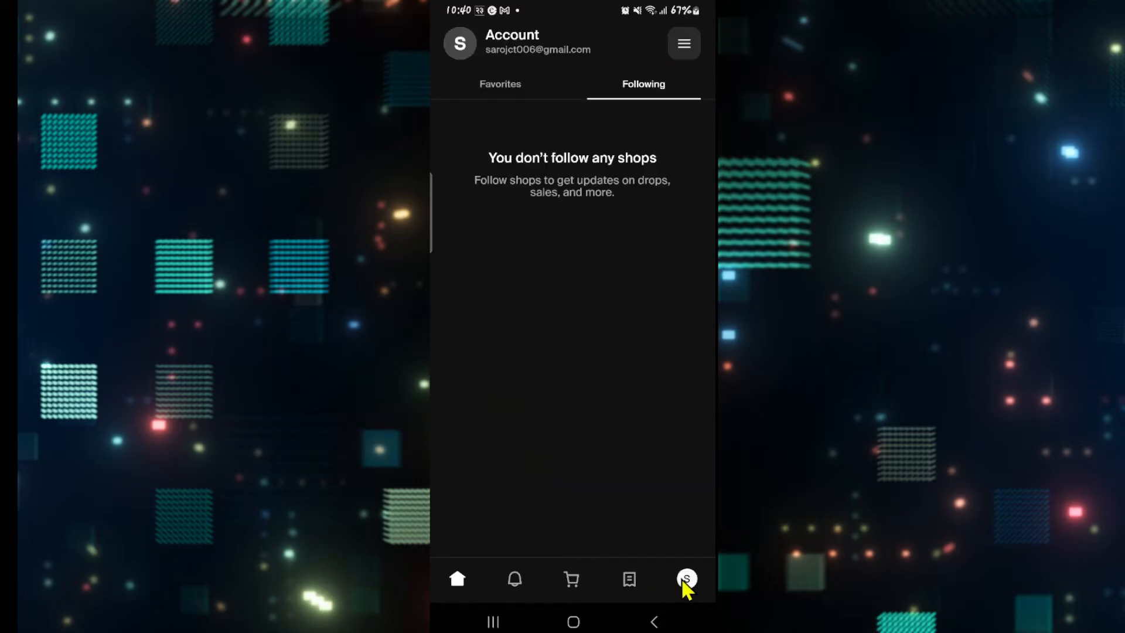
mouse_move(682, 42)
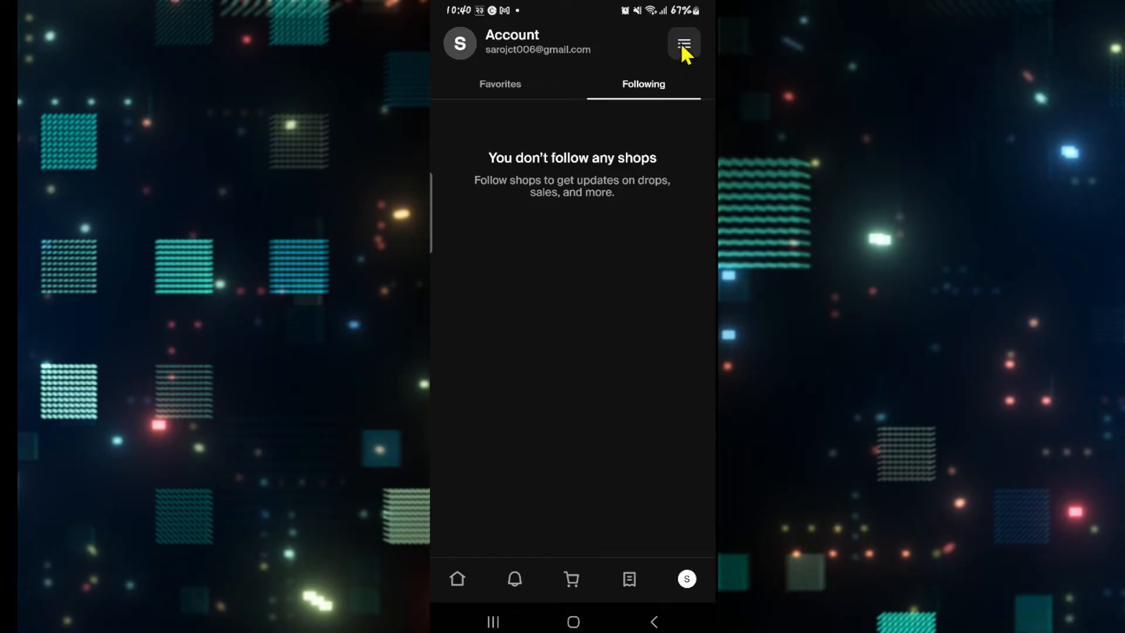
click(683, 43)
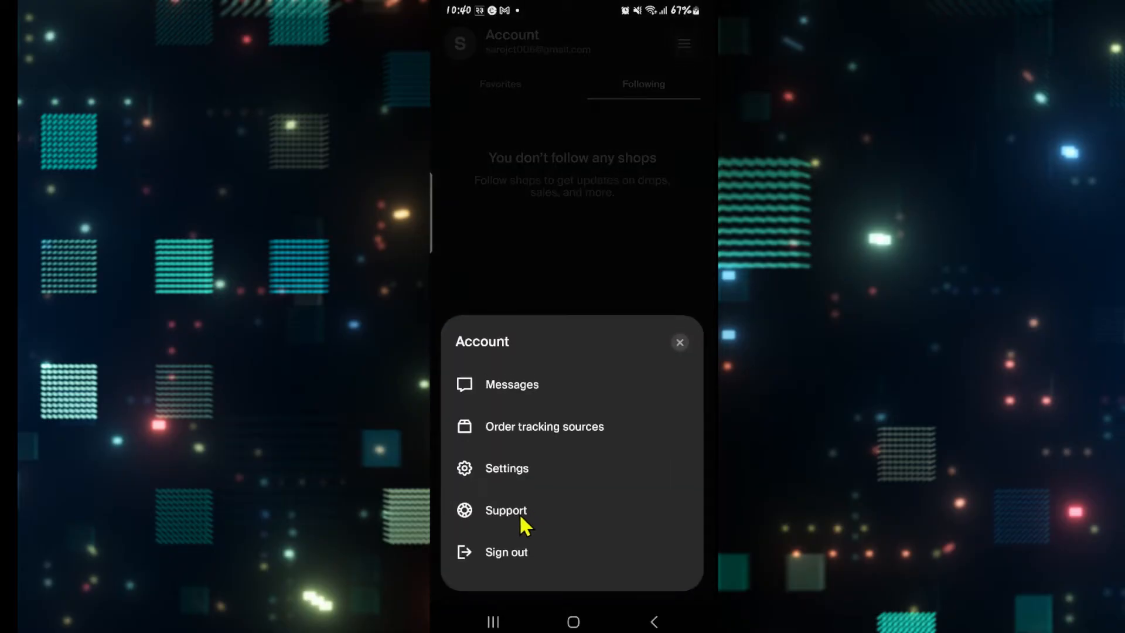
click(505, 511)
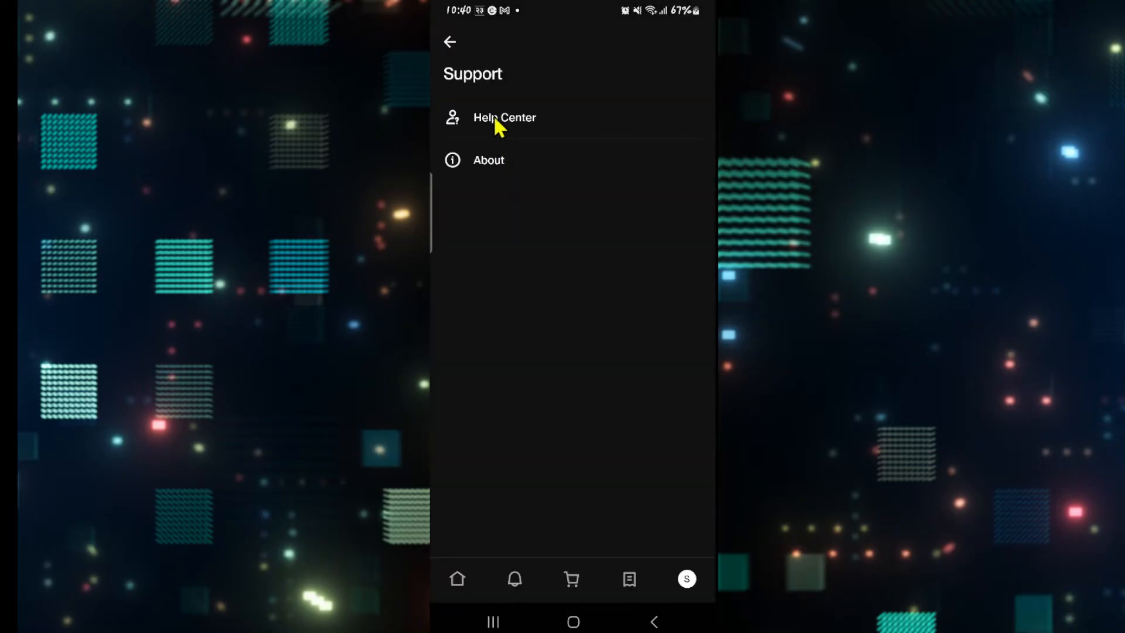
click(504, 118)
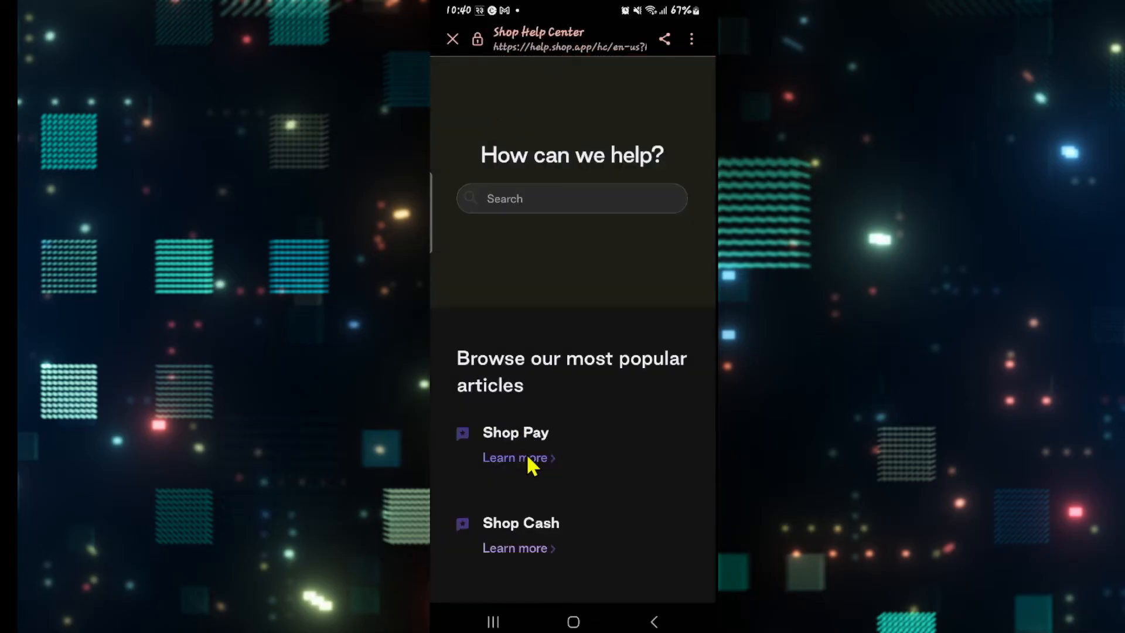
Step: Read the Shop Pay help article to the end and choose Email customer support
click(514, 457)
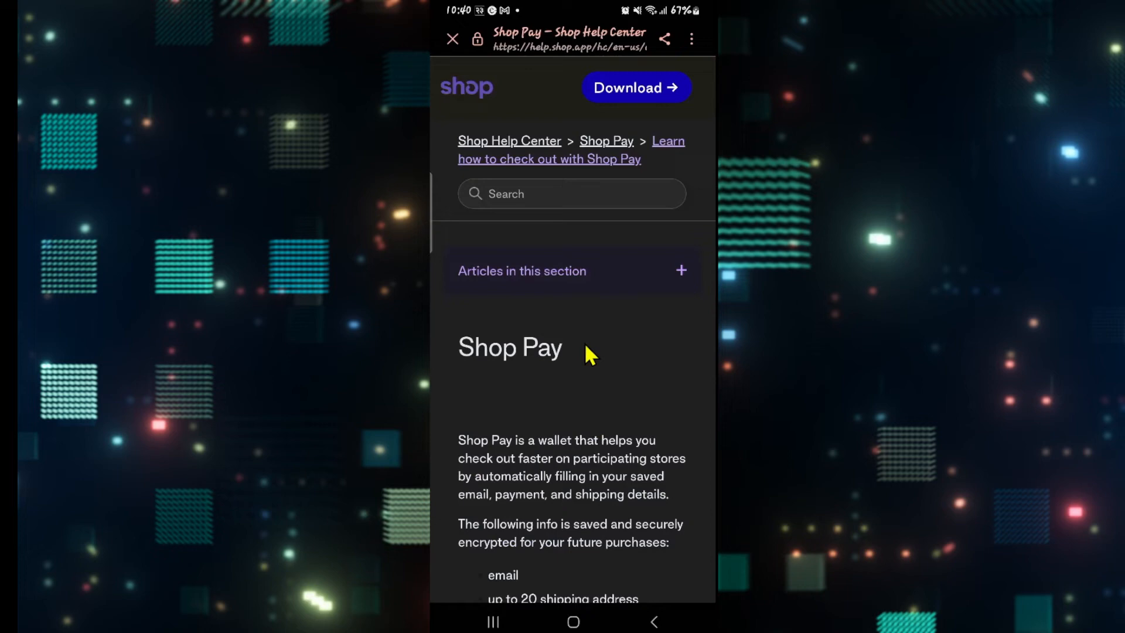
scroll(down, 3)
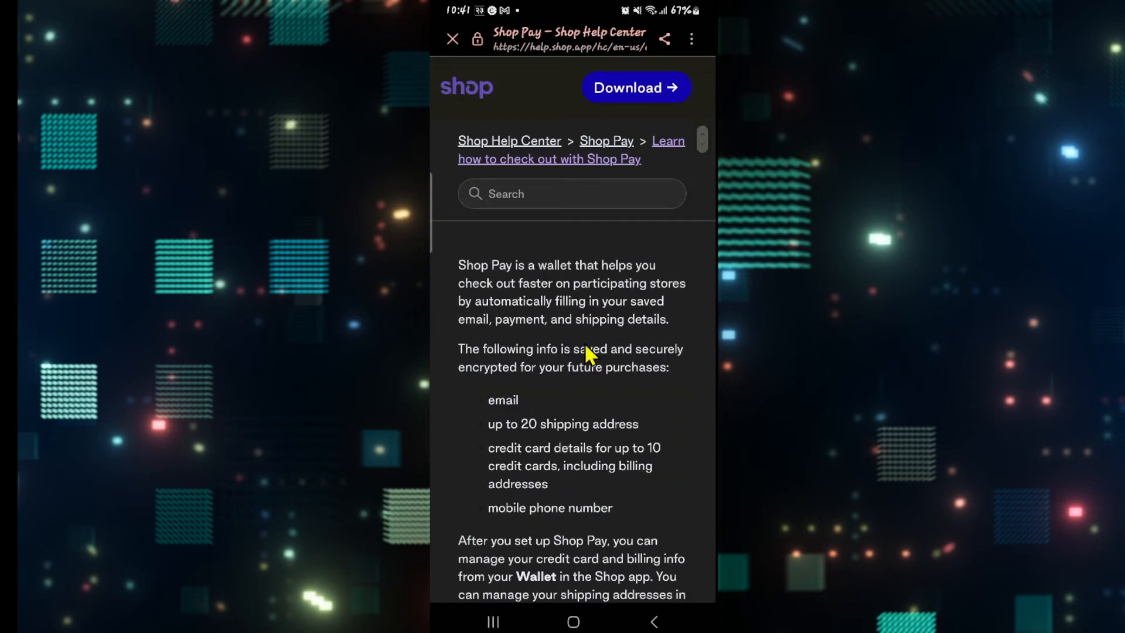
scroll(down, 3)
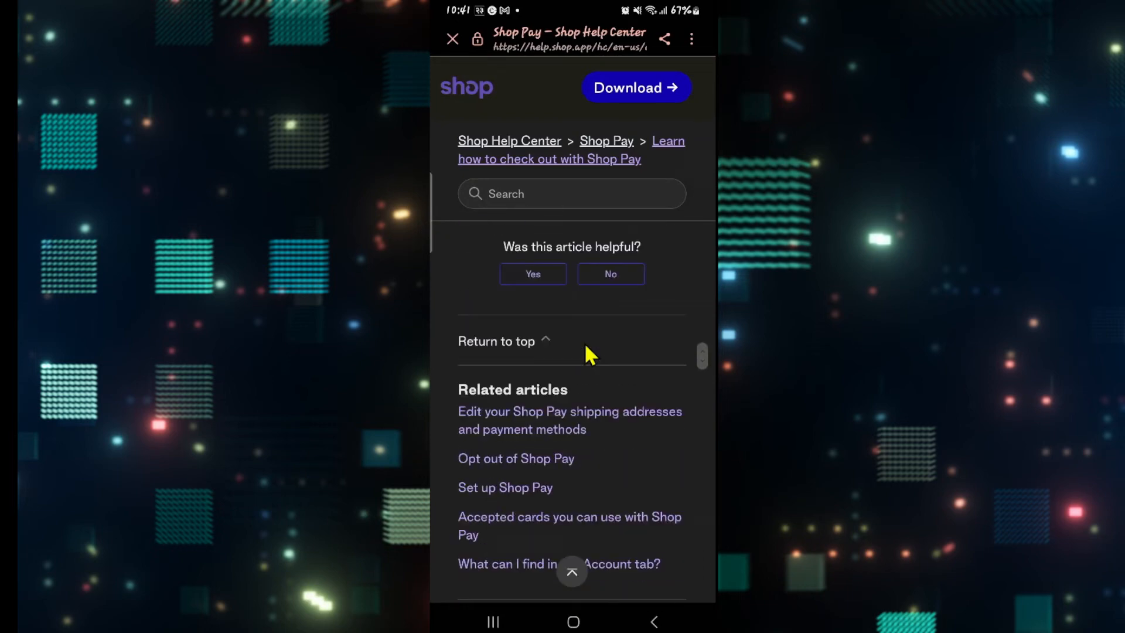
scroll(down, 3)
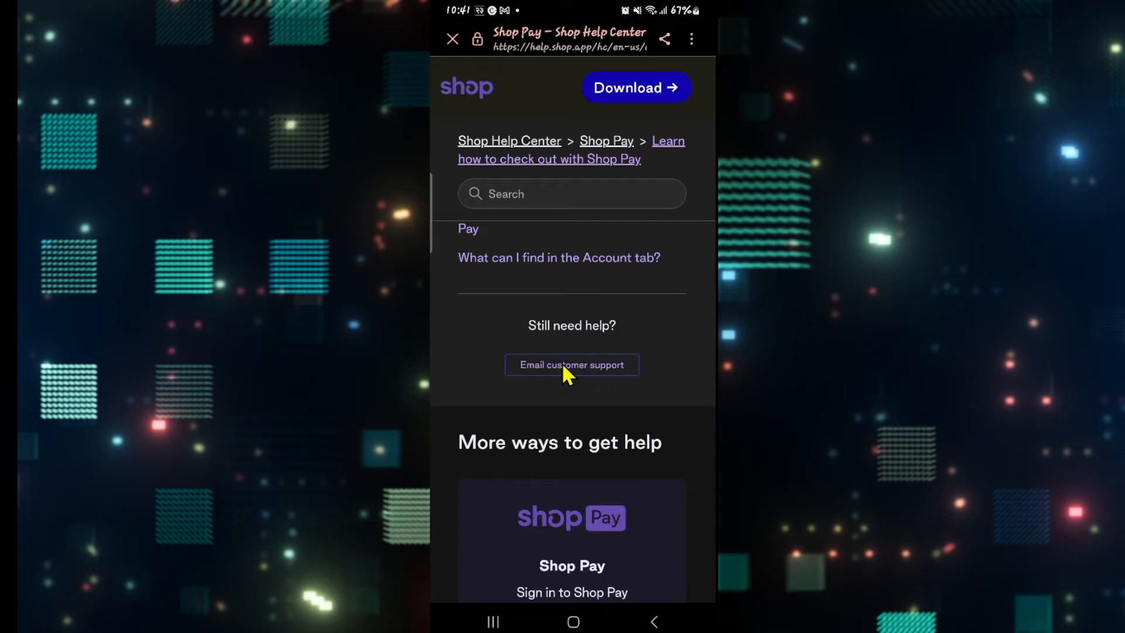
click(571, 364)
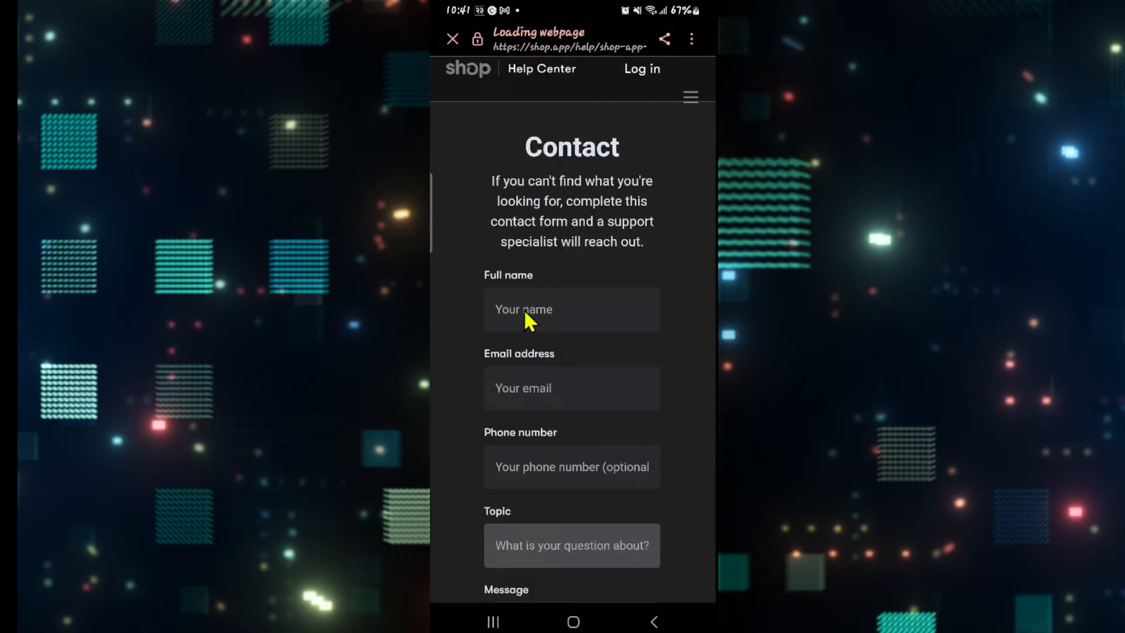
scroll(down, 3)
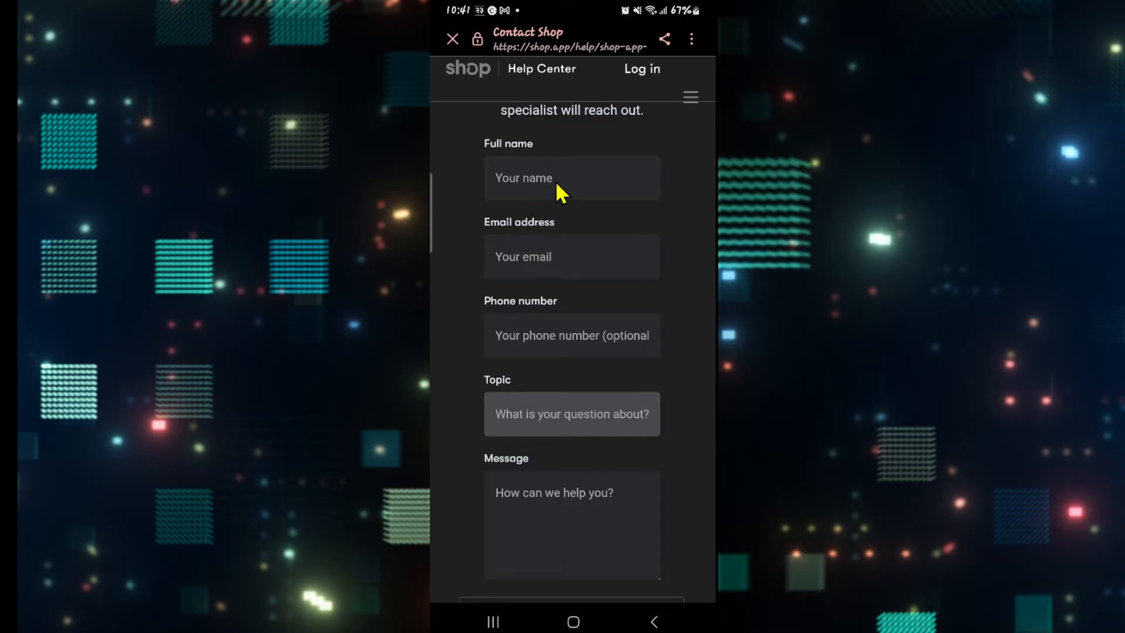
click(571, 178)
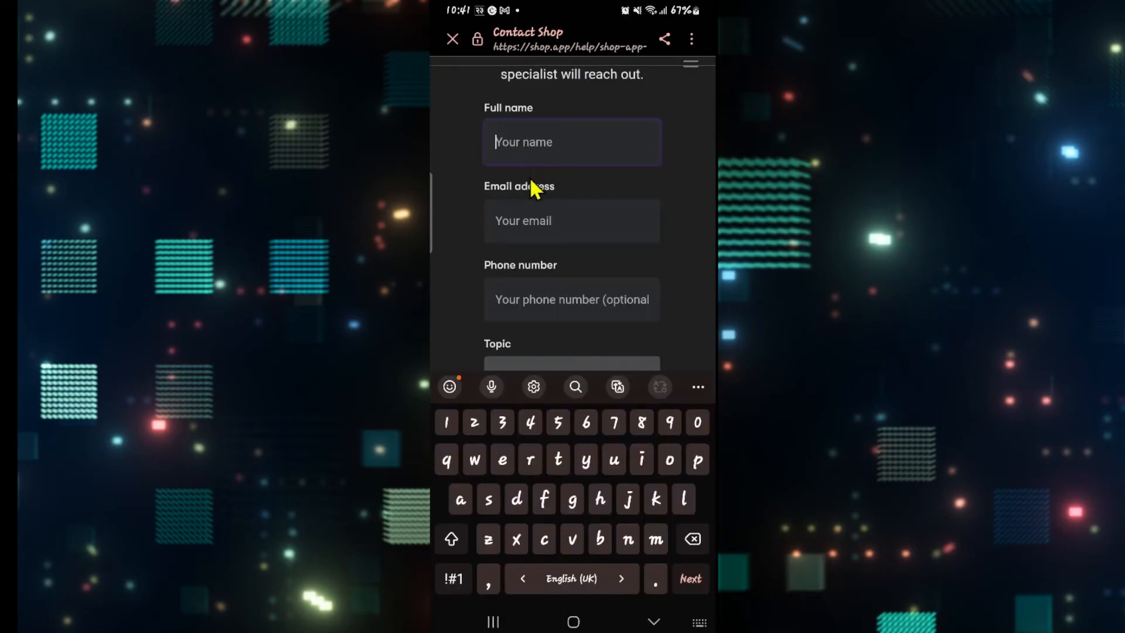
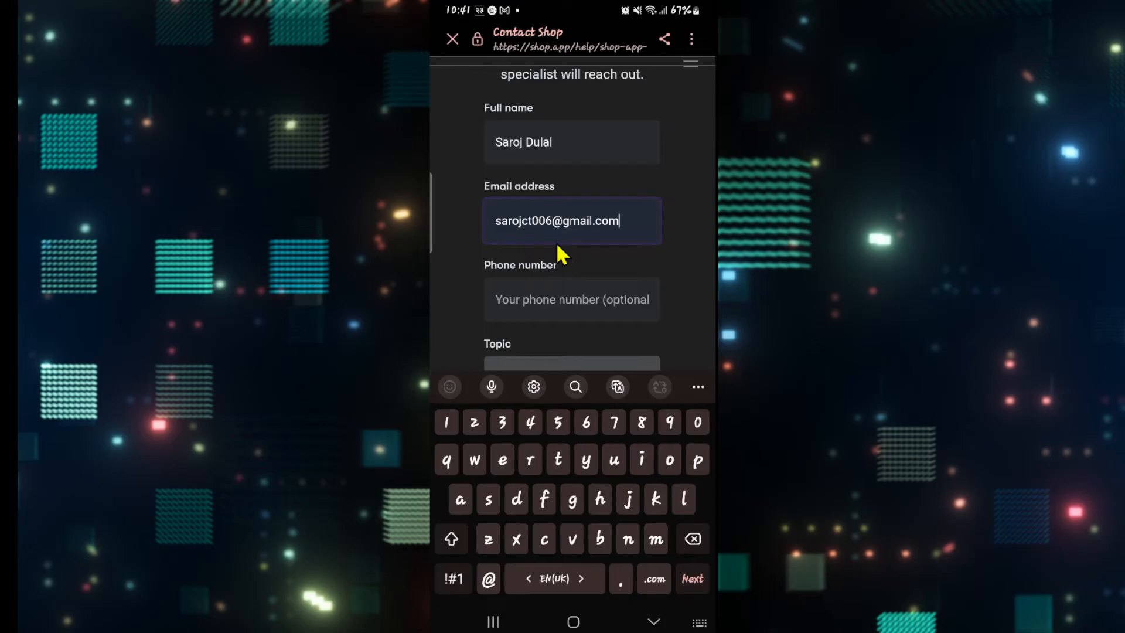
click(571, 299)
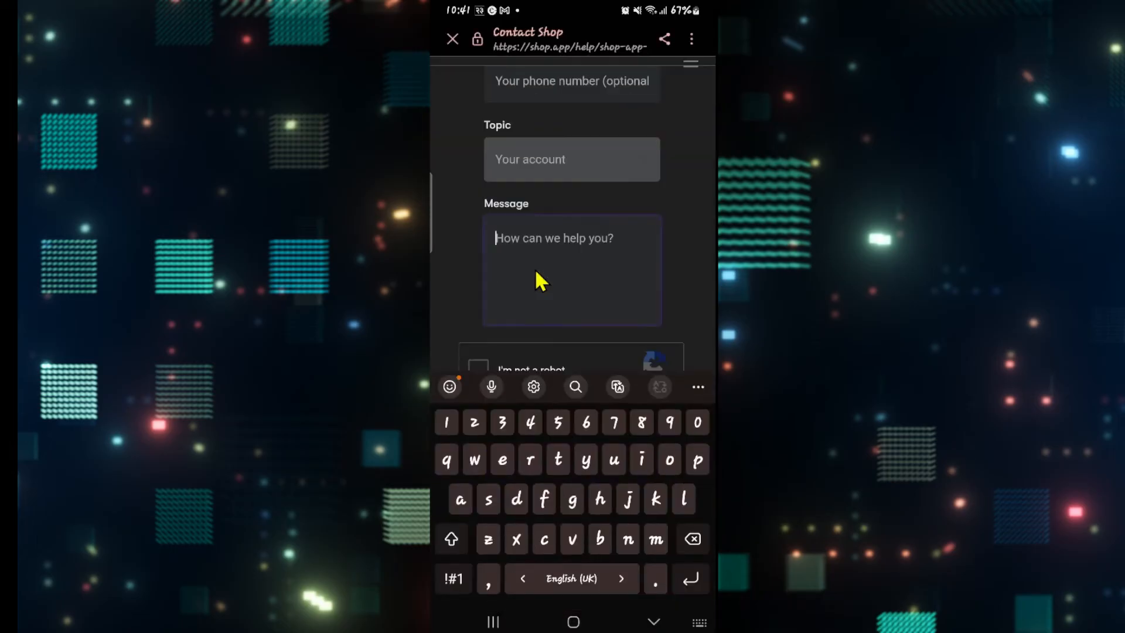
text(I wish to change my email address but I can not find the option.)
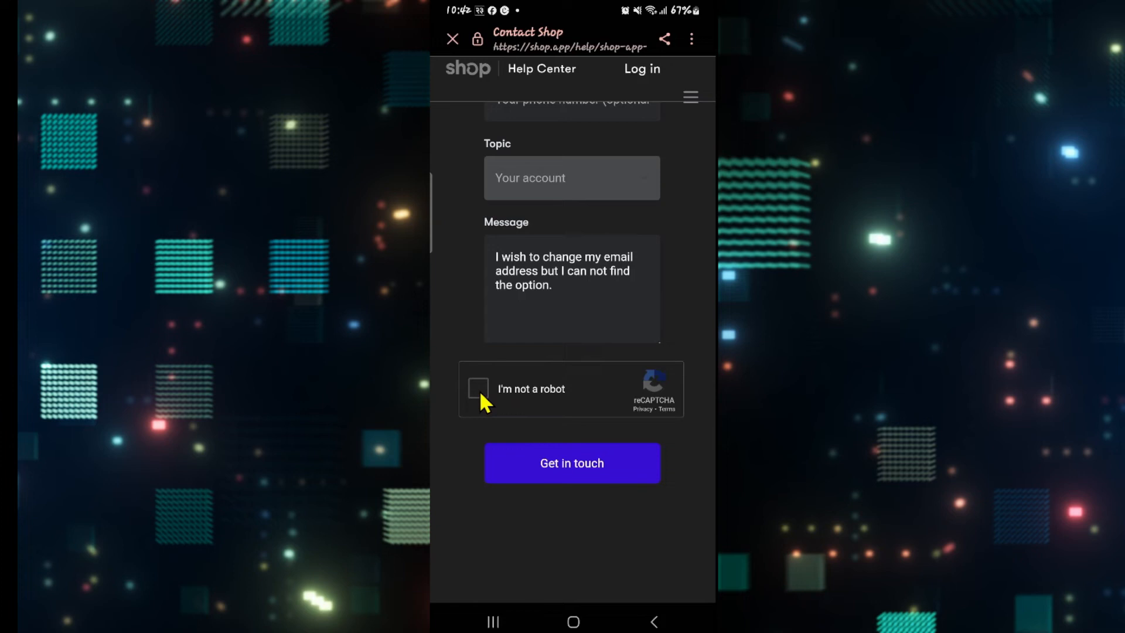
Step: Tick 'I'm not a robot', select a bicycle image, then return to the home screen
click(479, 389)
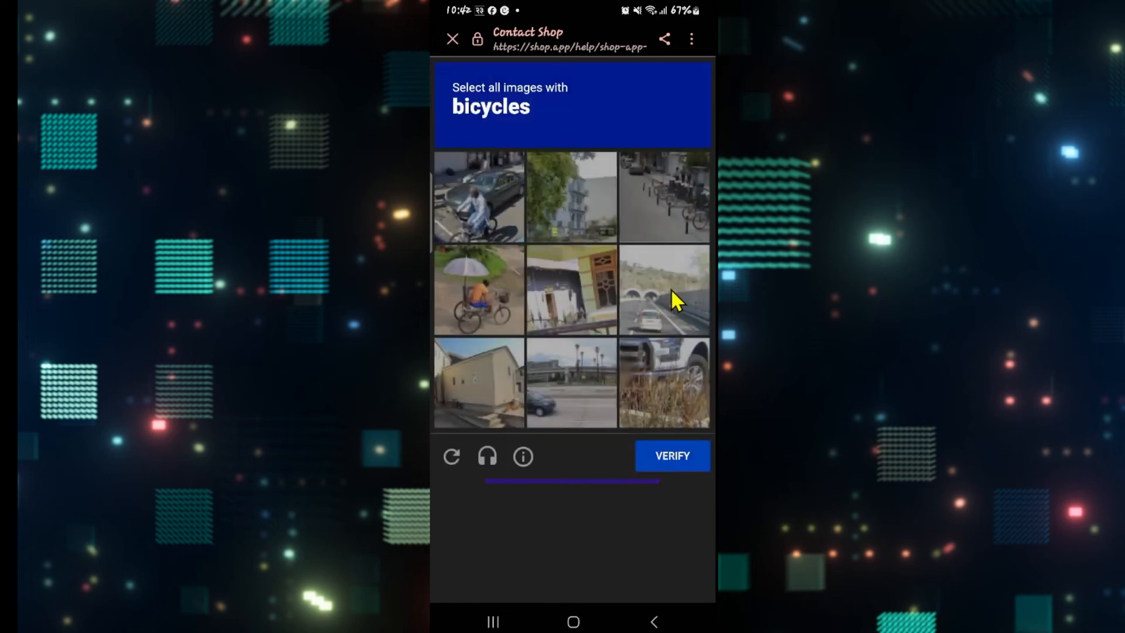
click(671, 455)
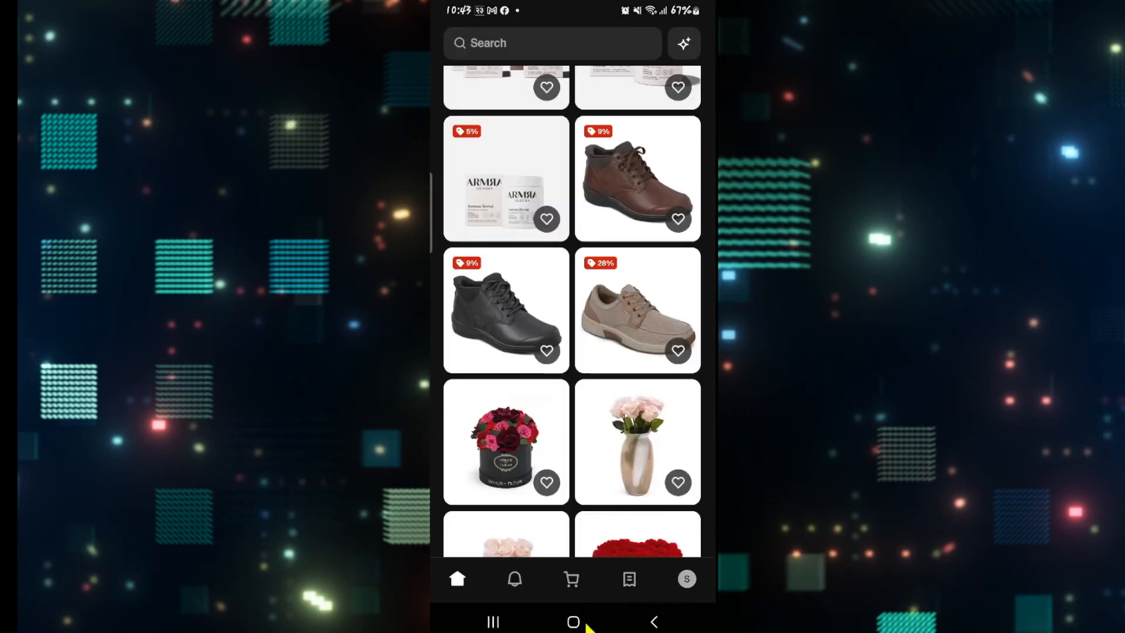
click(573, 621)
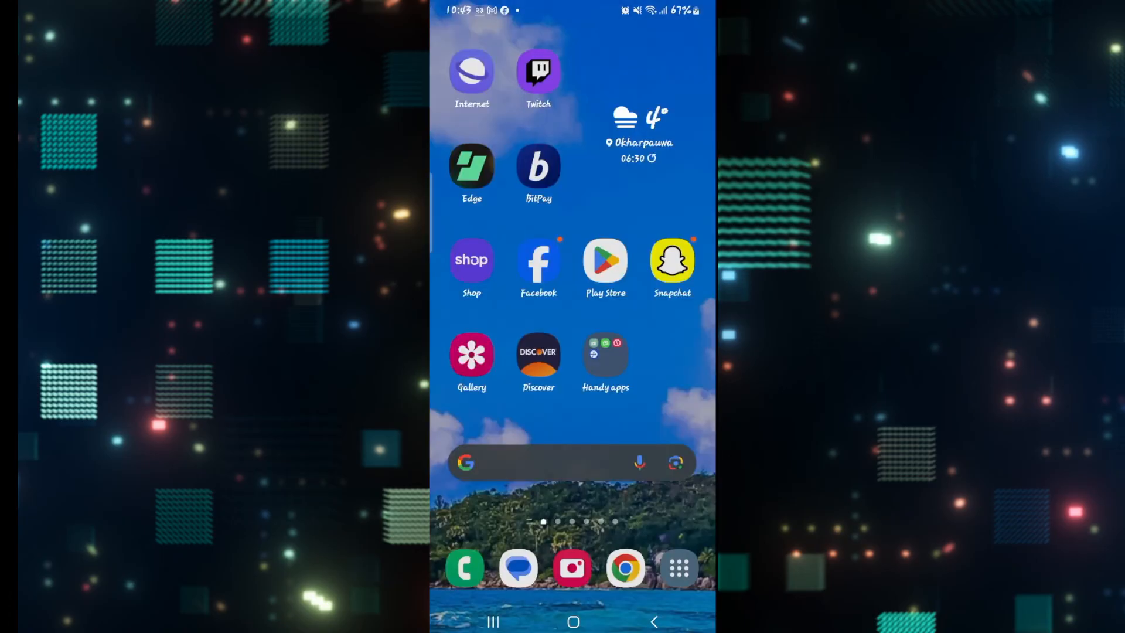